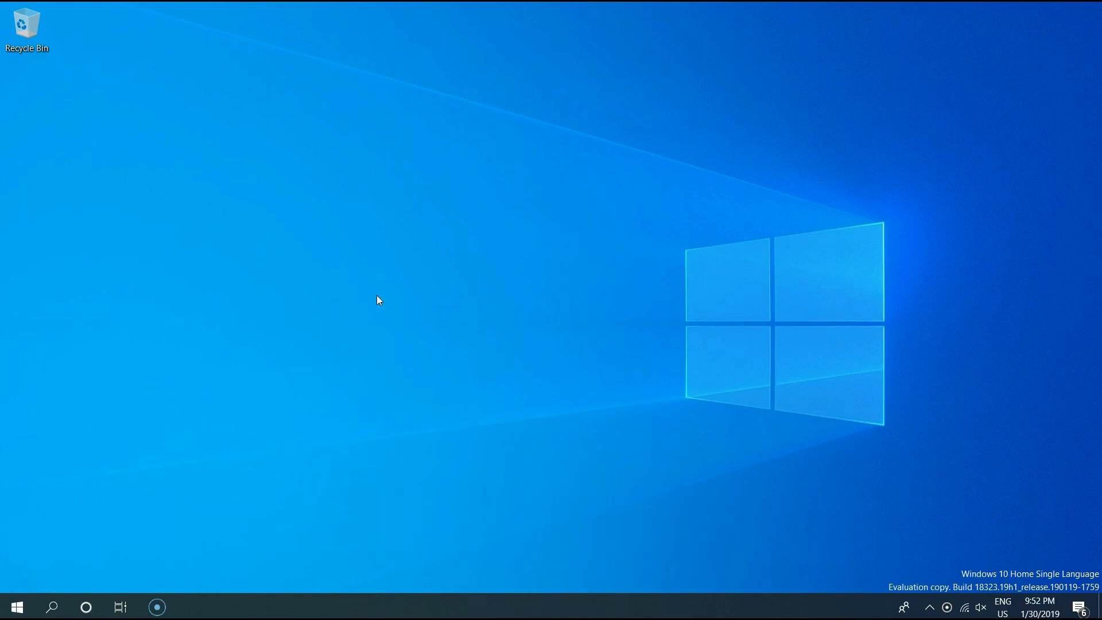
mouse_move(492, 315)
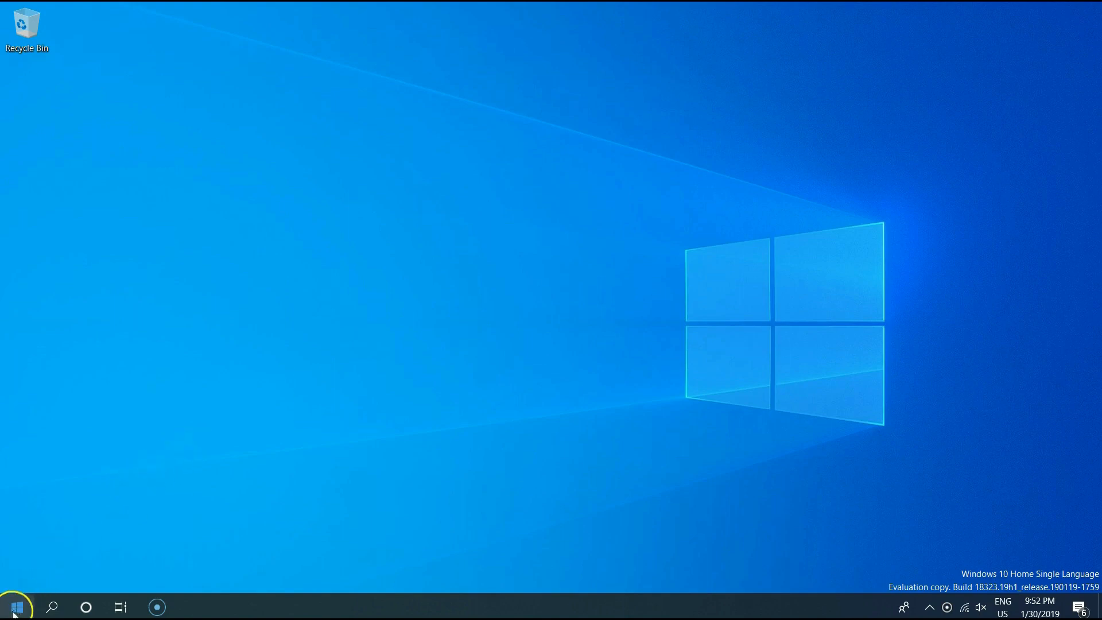
Step: Reach the Personalization > Colors page in Settings and look over its Dark-mode options
left_click(14, 606)
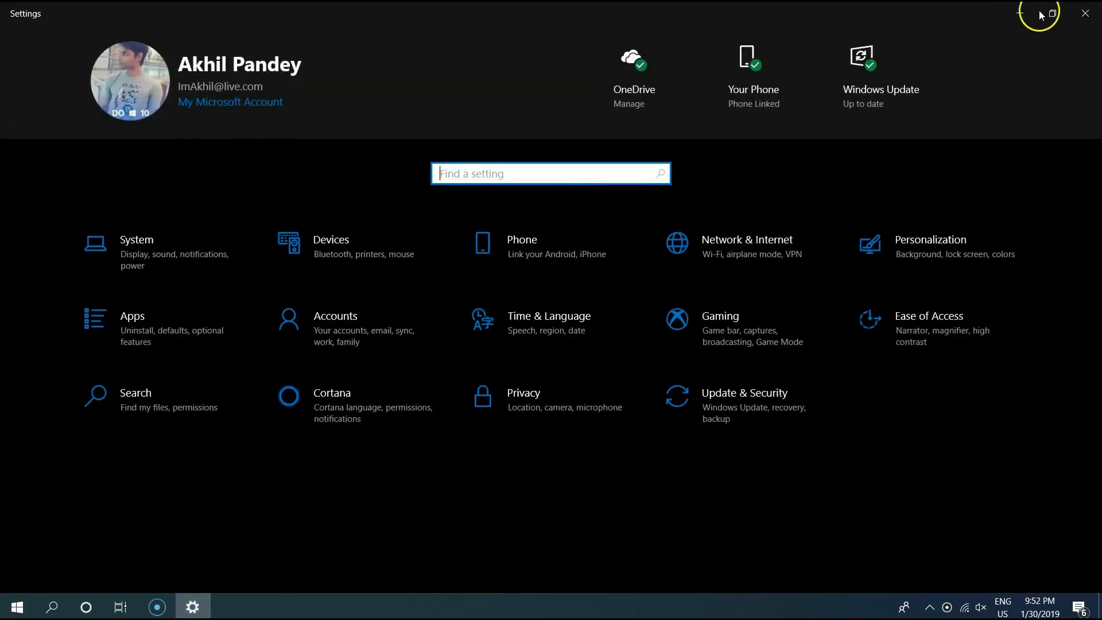
left_click(929, 246)
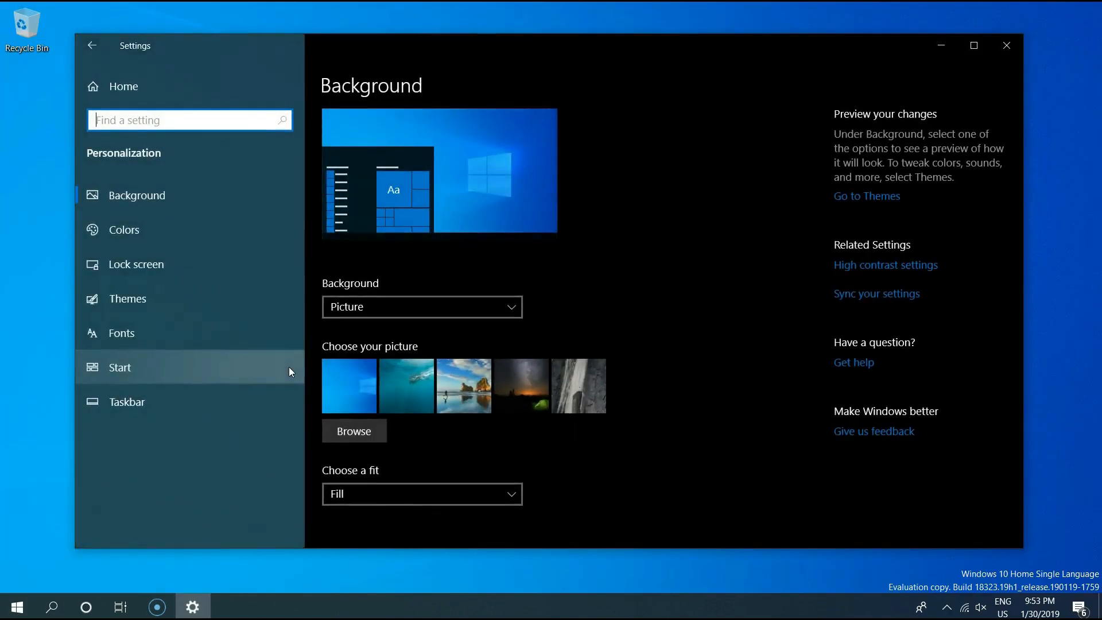
left_click(121, 229)
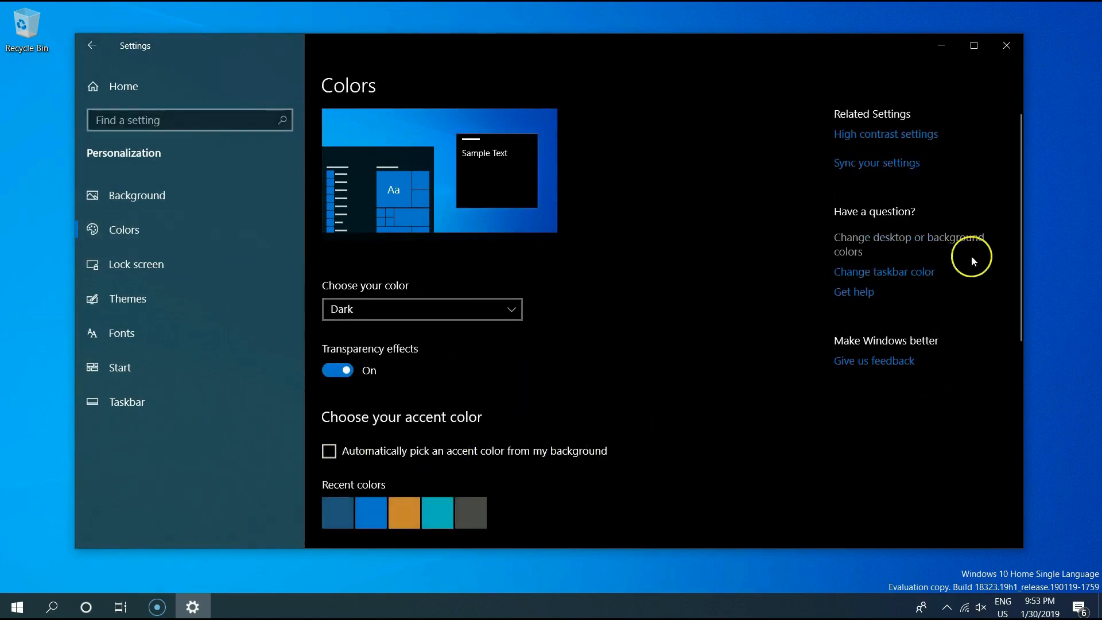
mouse_move(1020, 239)
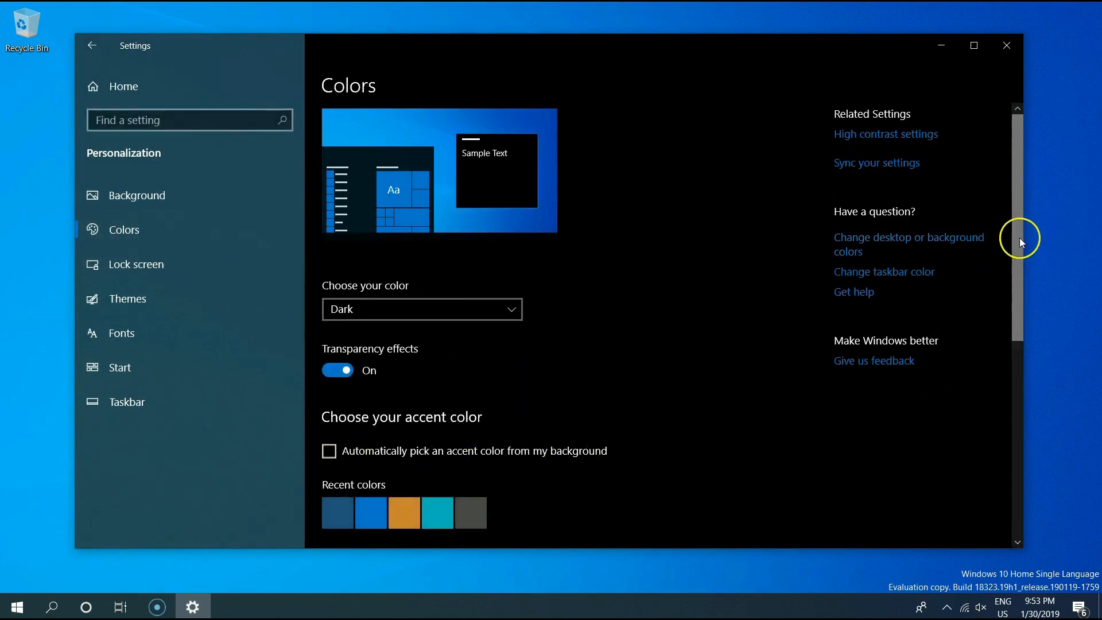
scroll("down", 3)
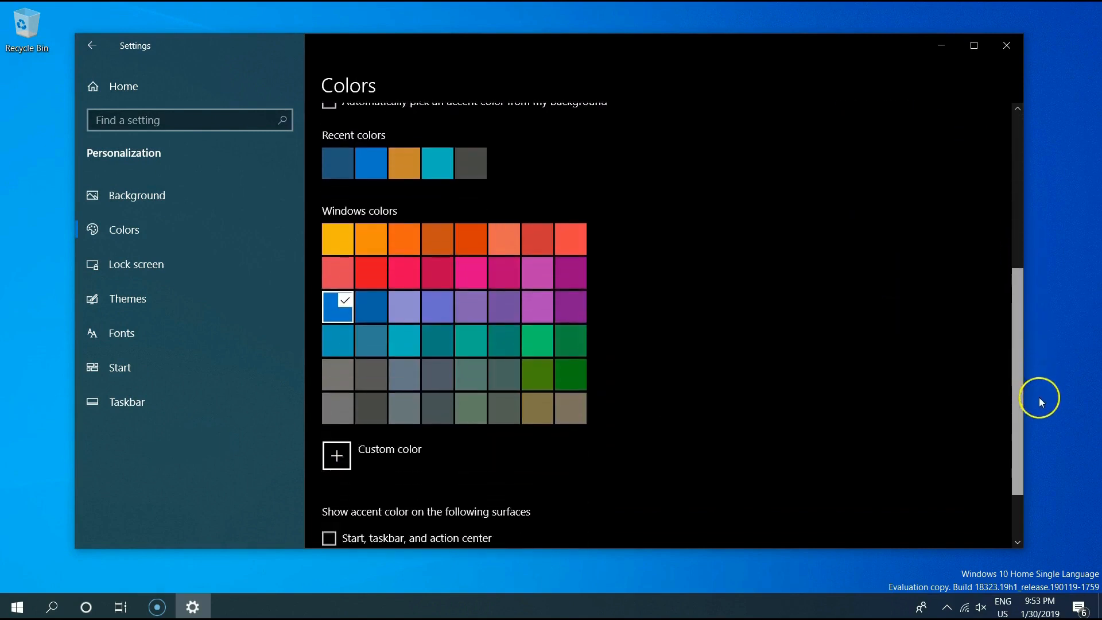
scroll("down", 3)
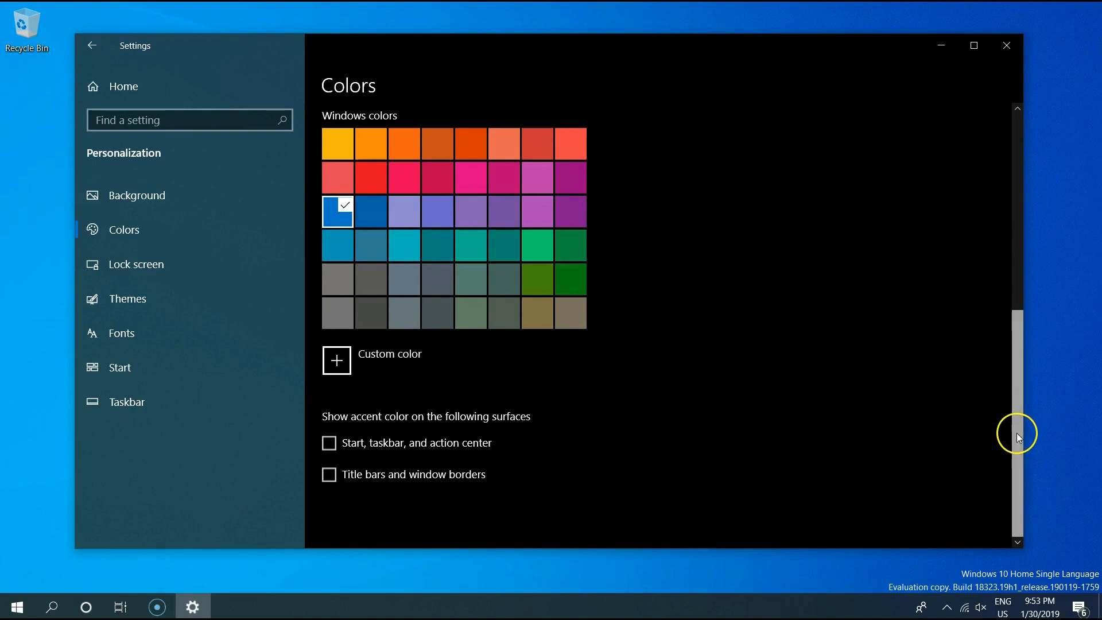
scroll("up", 3)
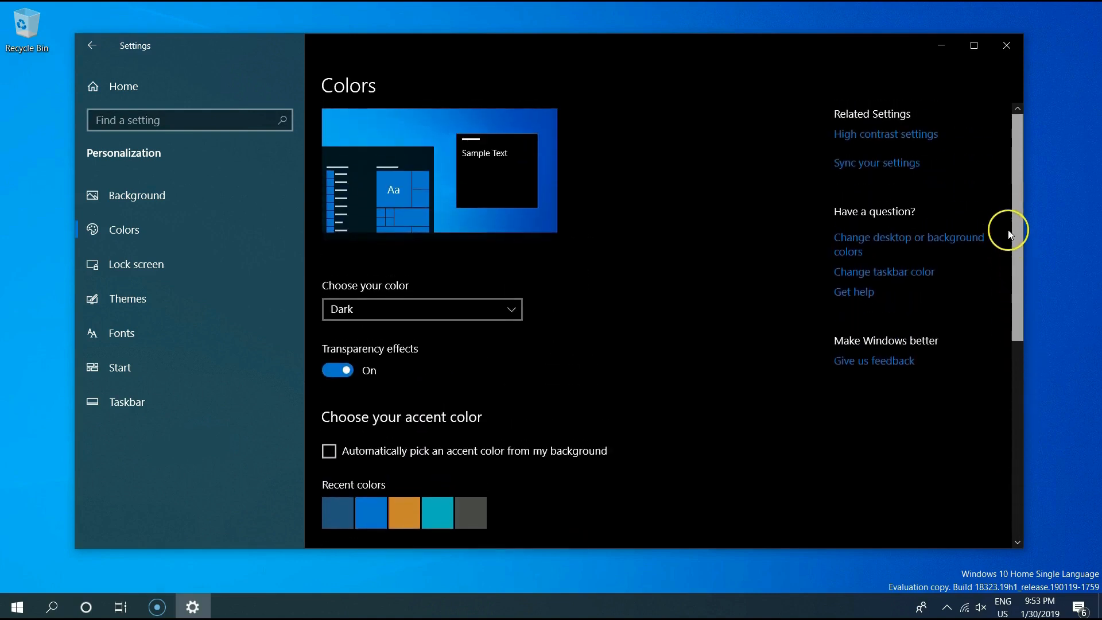
Step: Expand the 'Choose your color' list showing Light, Dark and Custom
left_click(422, 308)
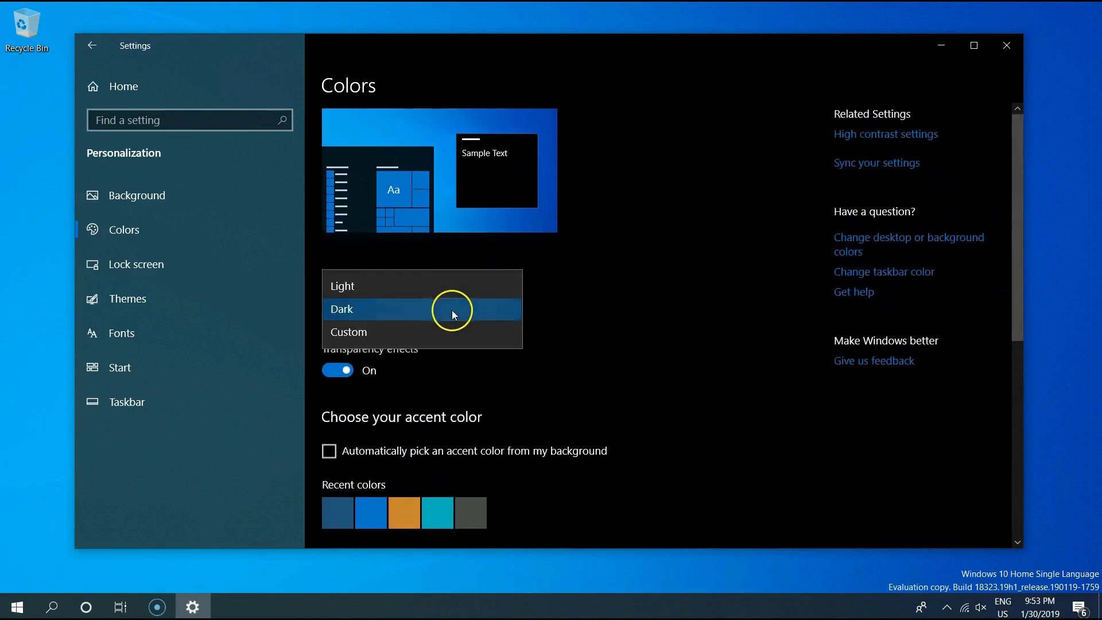
mouse_move(371, 286)
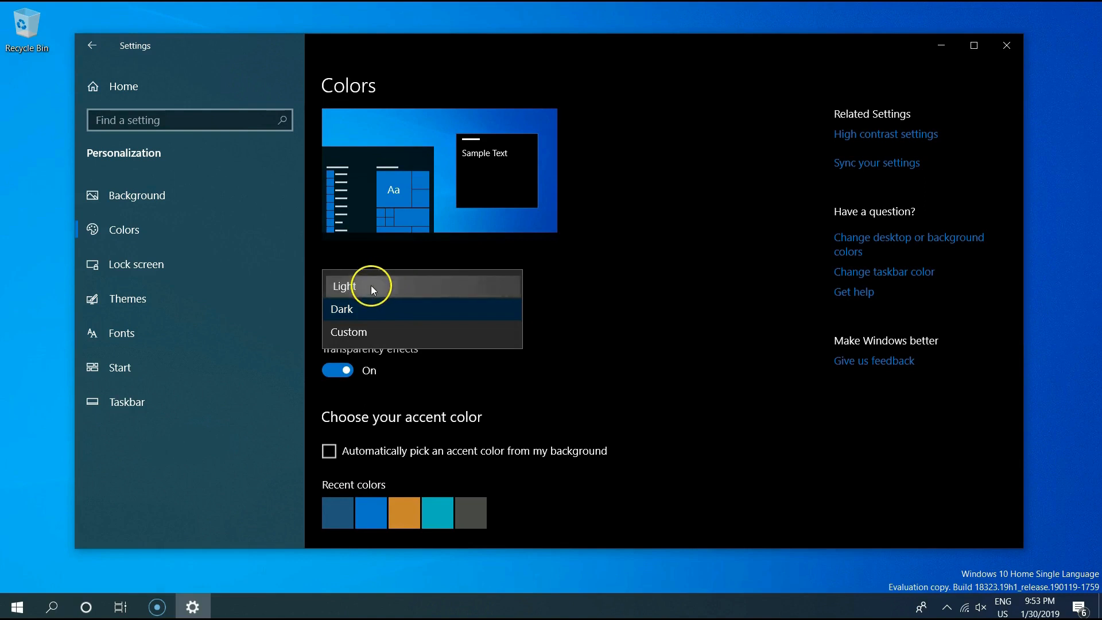
mouse_move(627, 307)
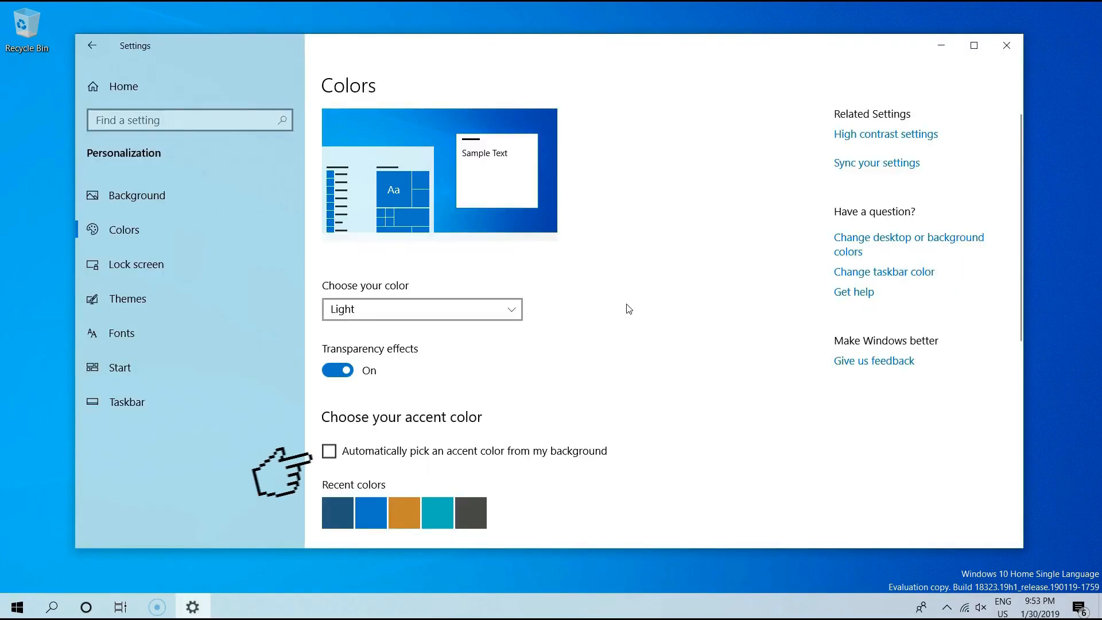
mouse_move(274, 253)
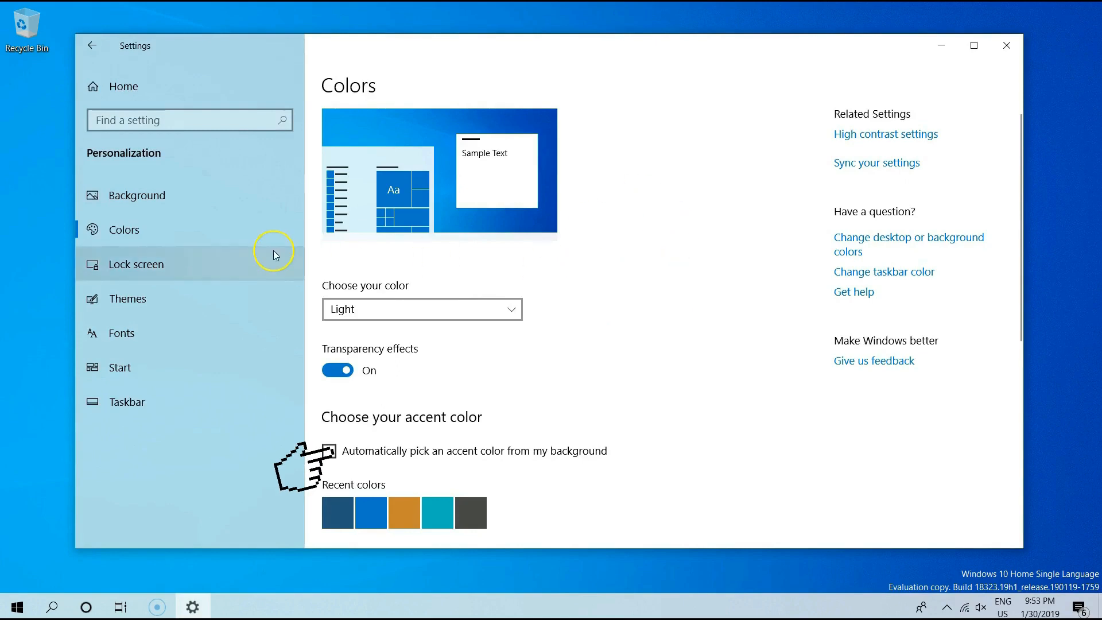
mouse_move(114, 73)
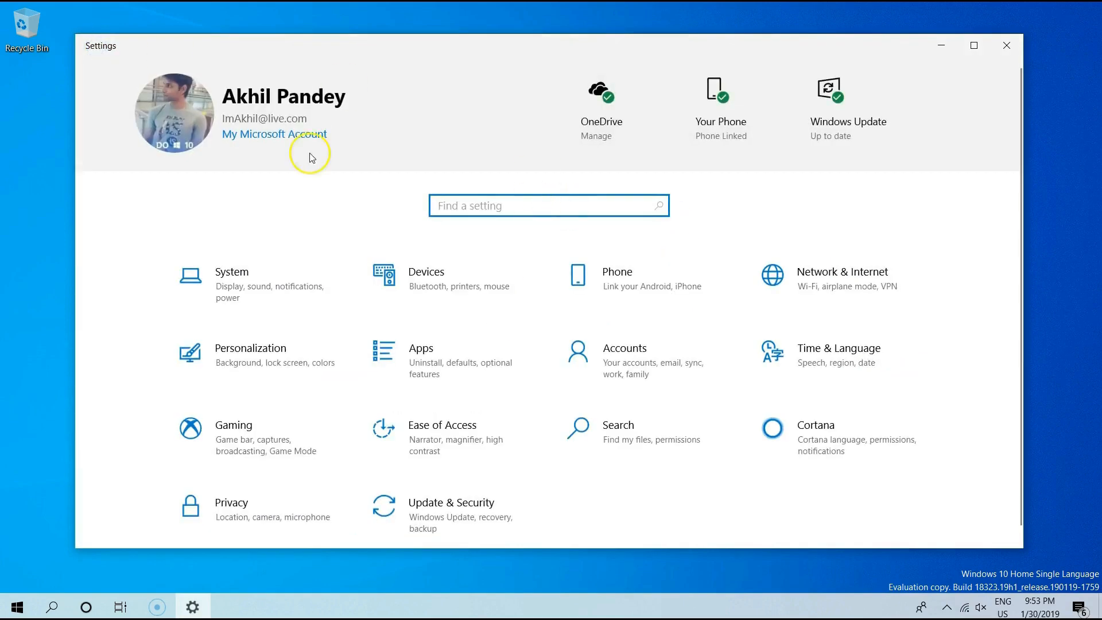
mouse_move(306, 360)
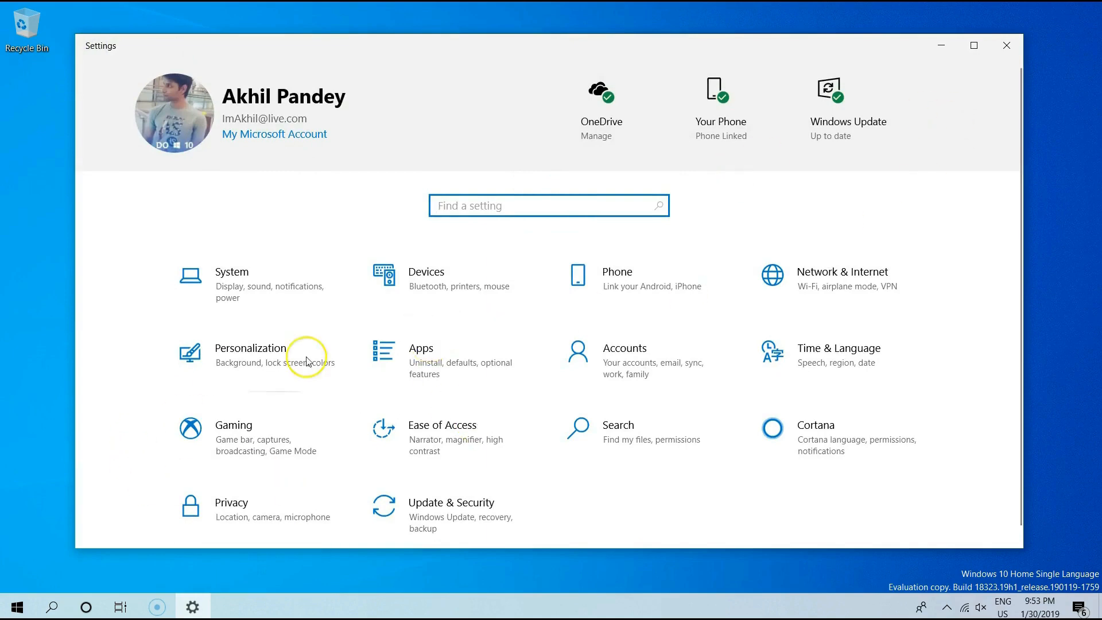
left_click(14, 606)
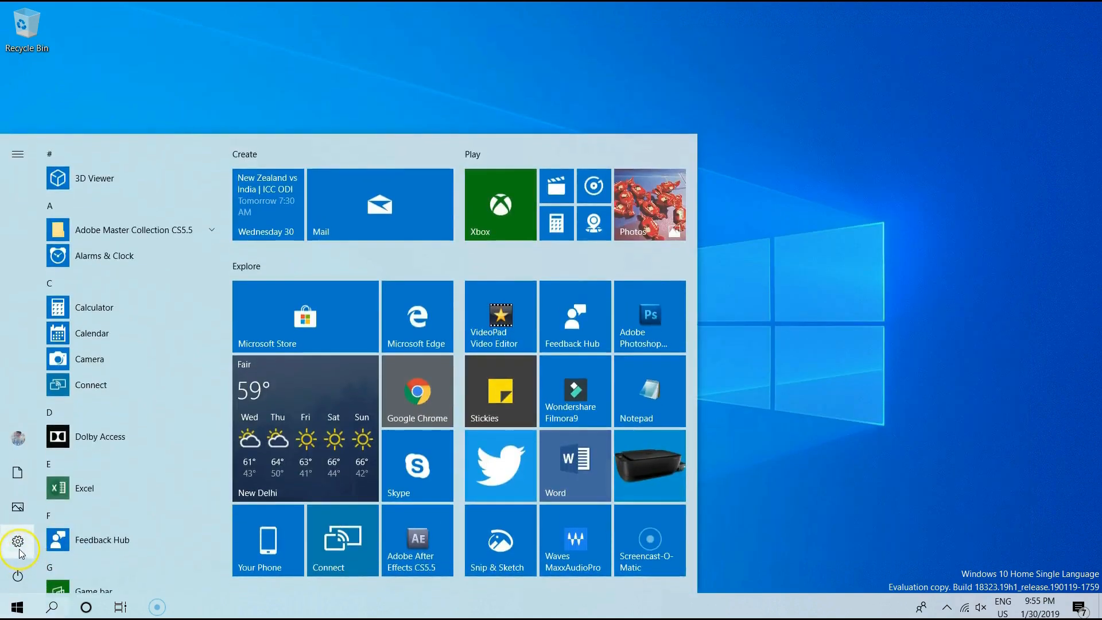
left_click(18, 542)
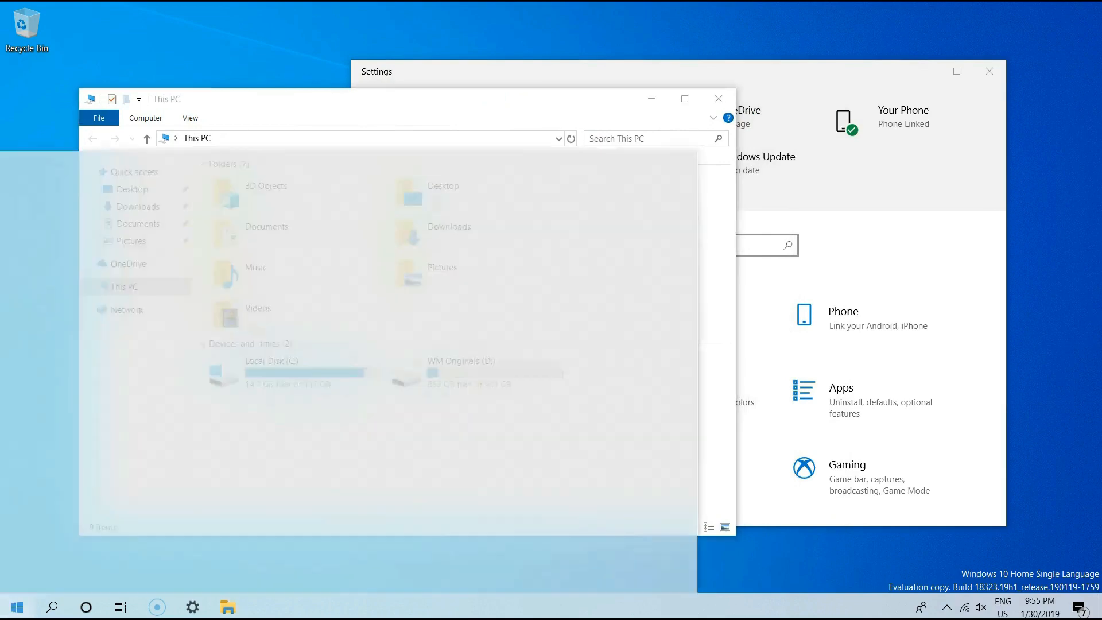
left_click(15, 606)
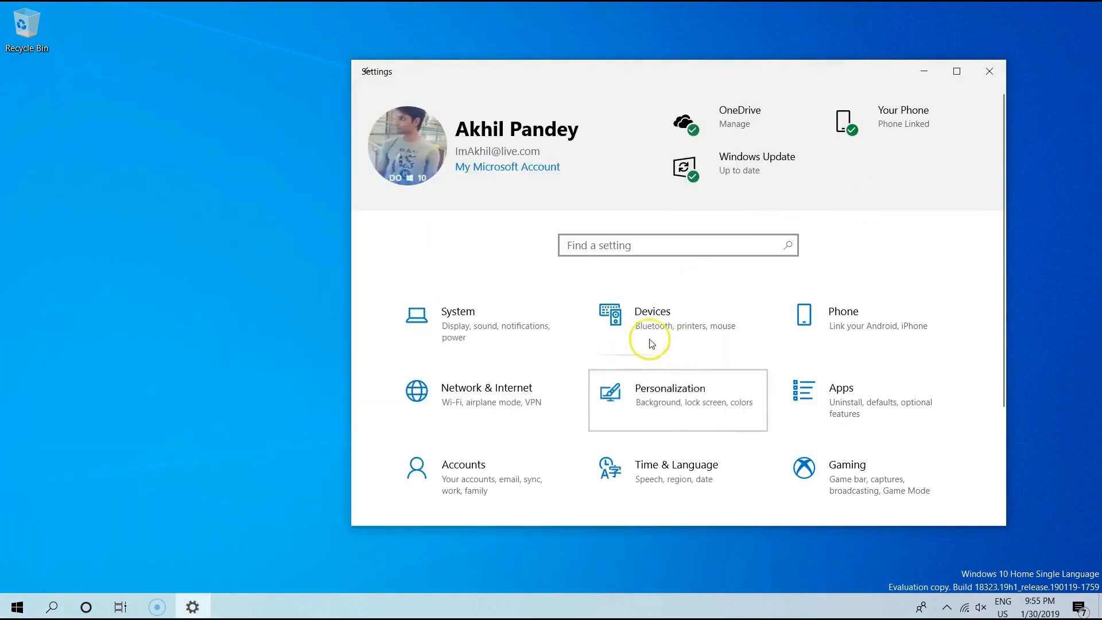
Step: Set 'Choose your color' back to Dark, then return to the Settings home page
left_click(670, 394)
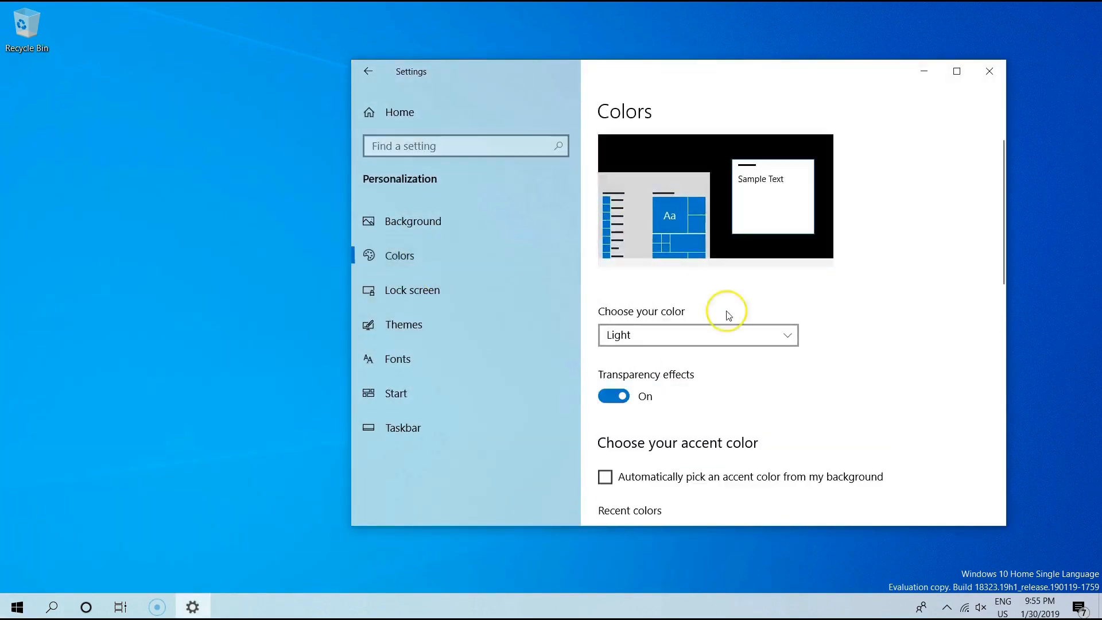
left_click(697, 334)
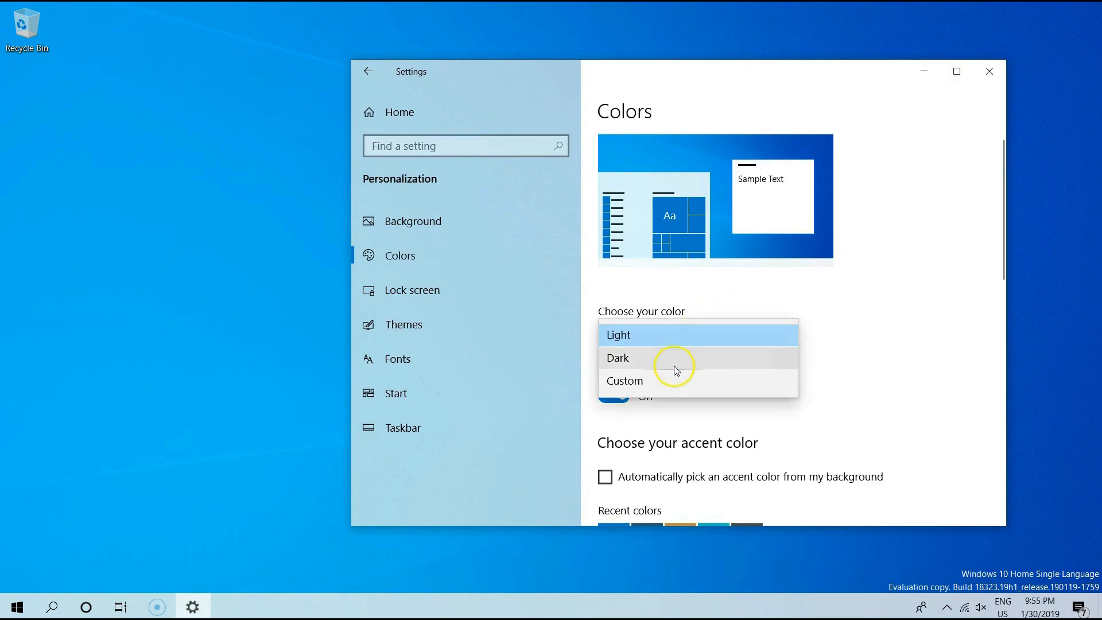
mouse_move(785, 358)
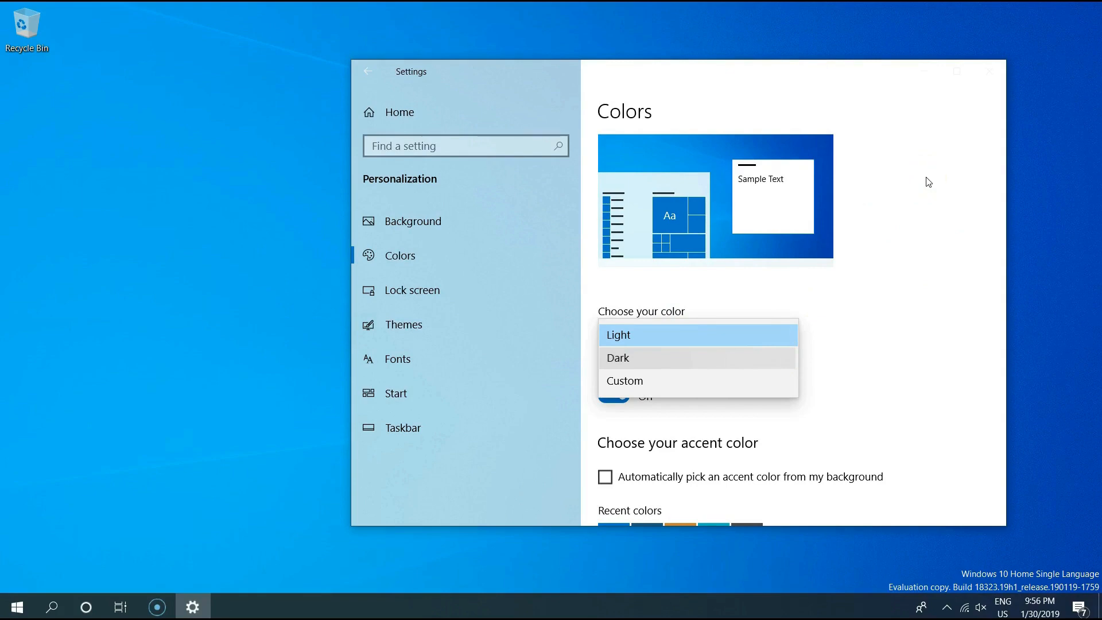
left_click(618, 358)
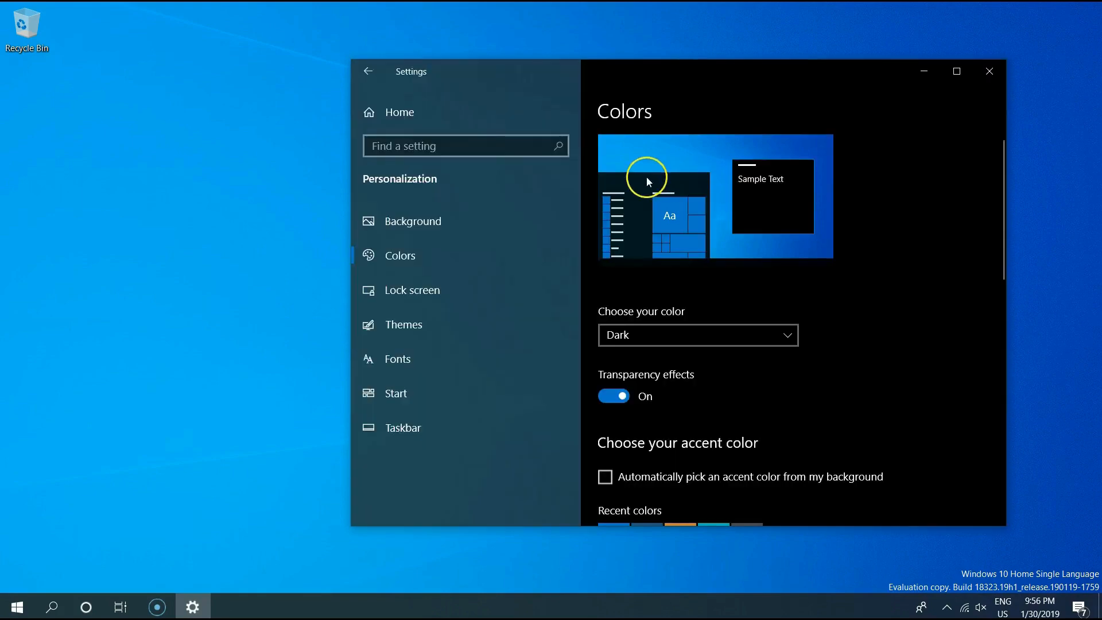
left_click(956, 71)
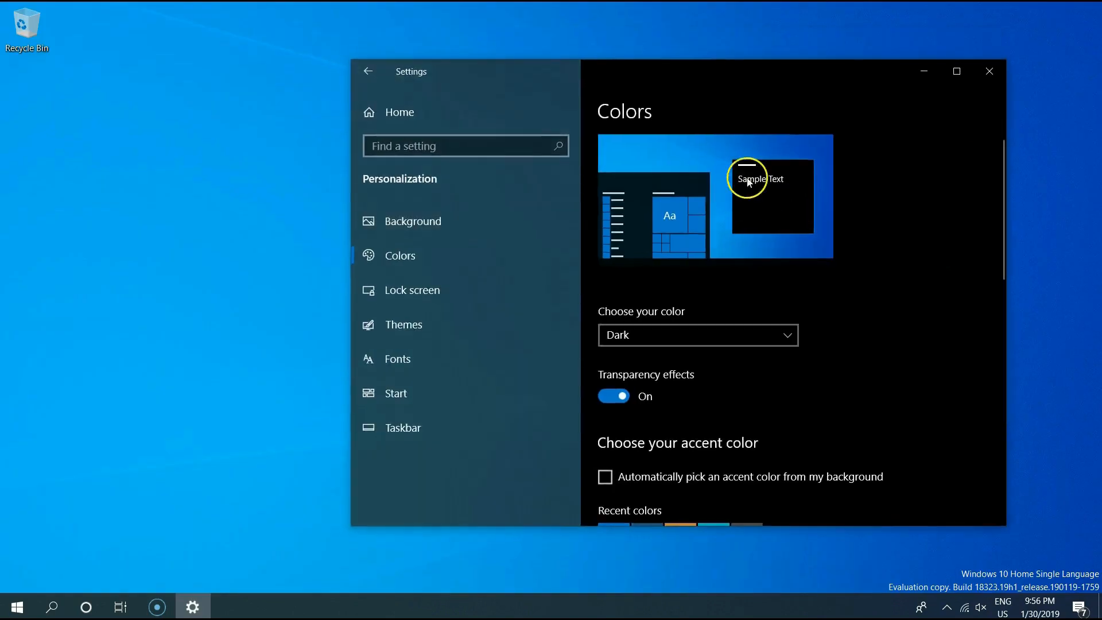
left_click(368, 71)
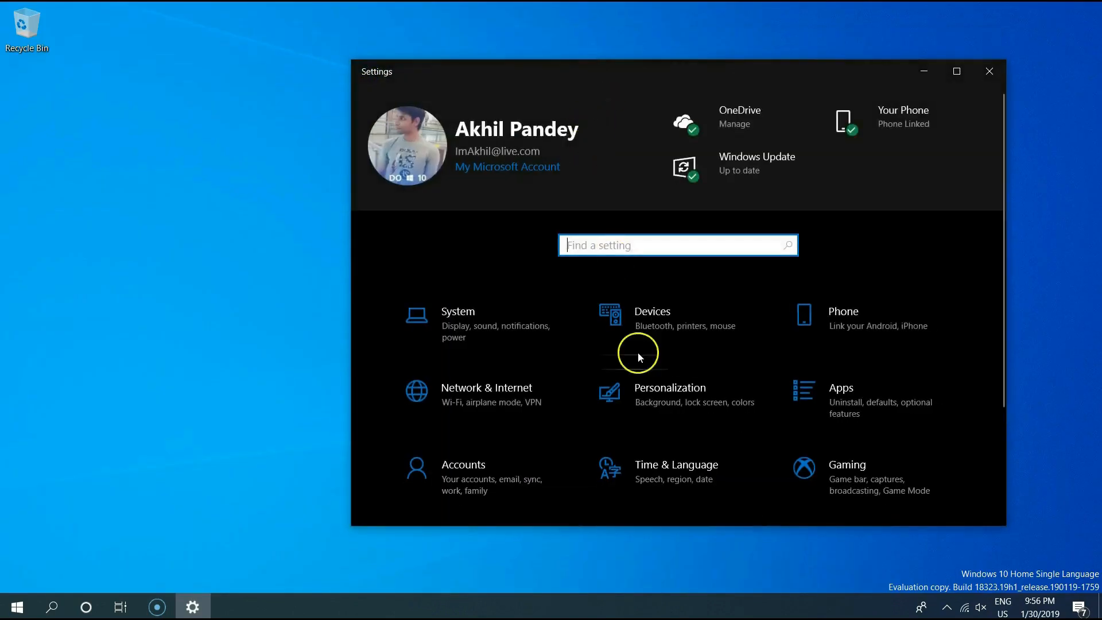